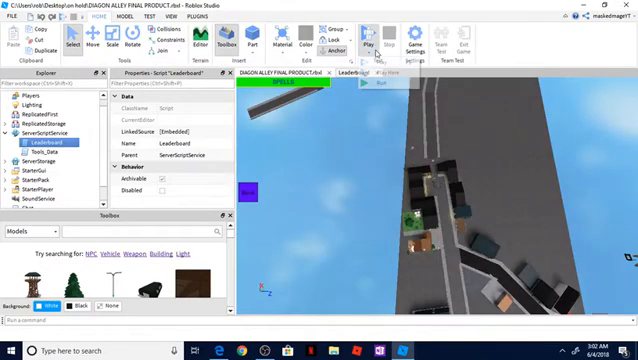
Start a playtest, bring up the in-game menu, then show the window switcher
left_click(378, 40)
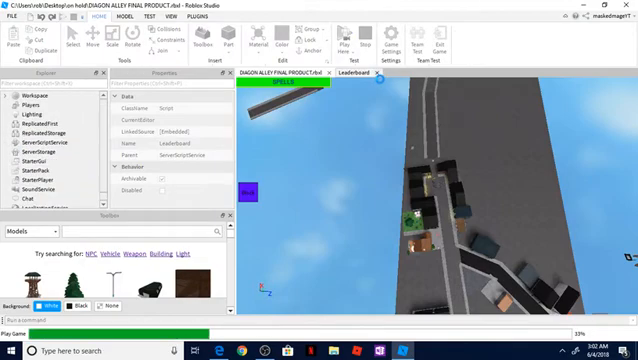
left_click(348, 44)
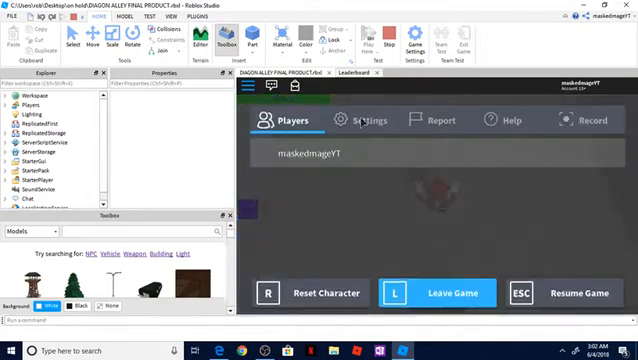
left_click(366, 120)
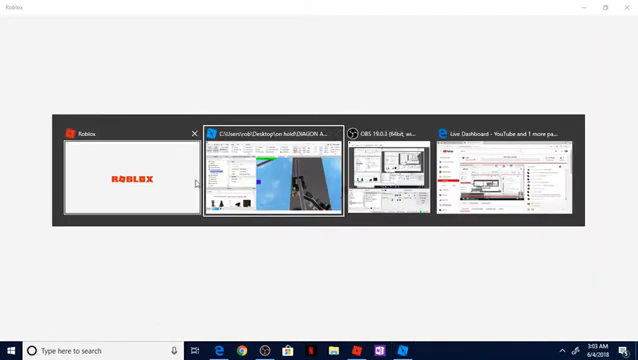
In the Roblox app, go to the profile's Creations and find the Wizards Alley NEW! game
left_click(130, 170)
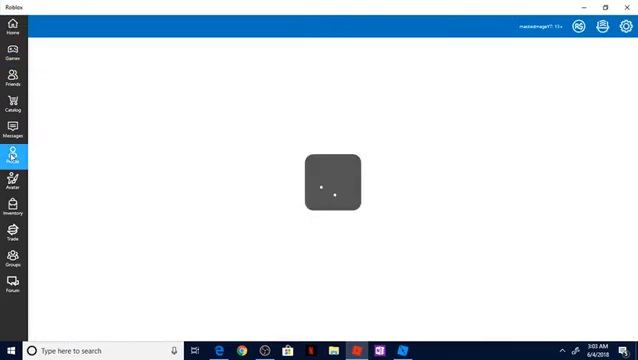
left_click(12, 160)
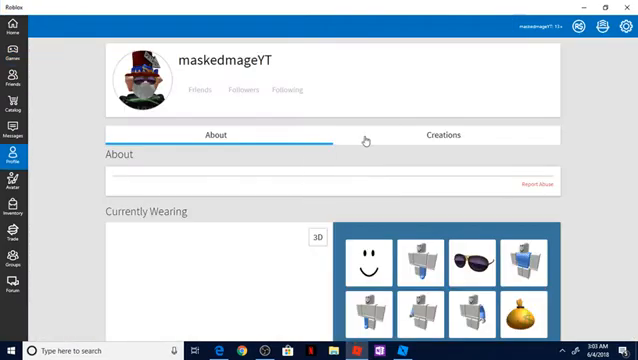
left_click(442, 134)
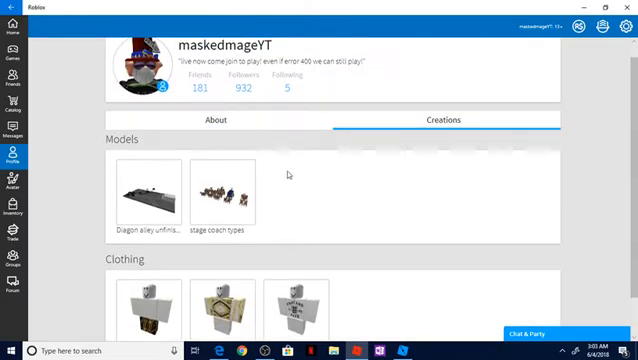
scroll("down", 3)
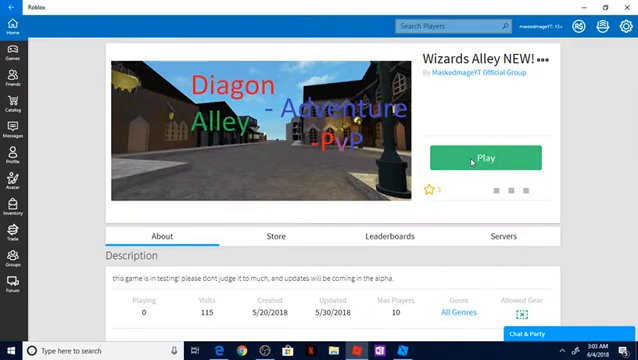
Join Wizards Alley NEW! via the green Play button and wait for it to load
left_click(472, 156)
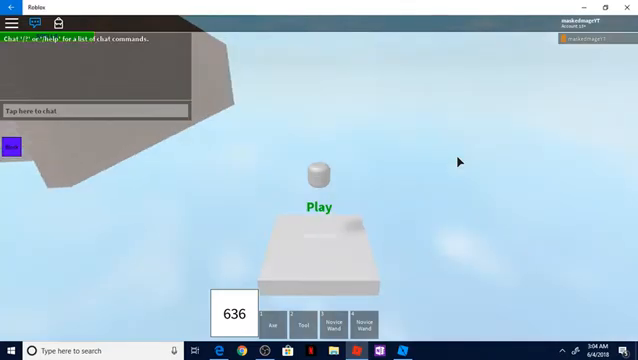
View the game settings, resume, then spawn from the starting area into the town
key("Escape")
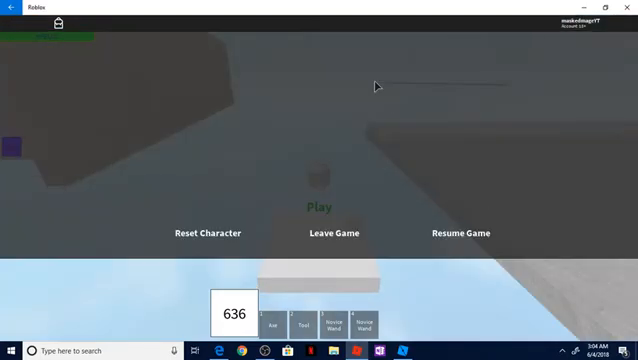
left_click(268, 62)
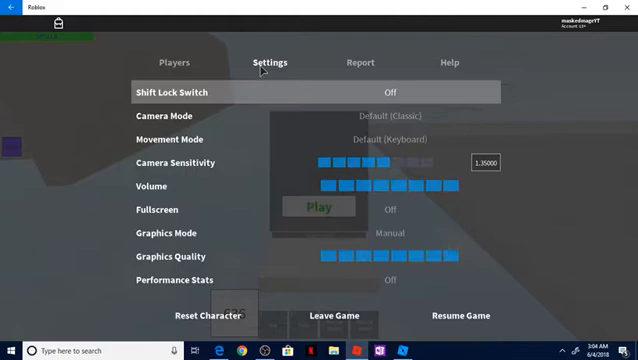
left_click(326, 186)
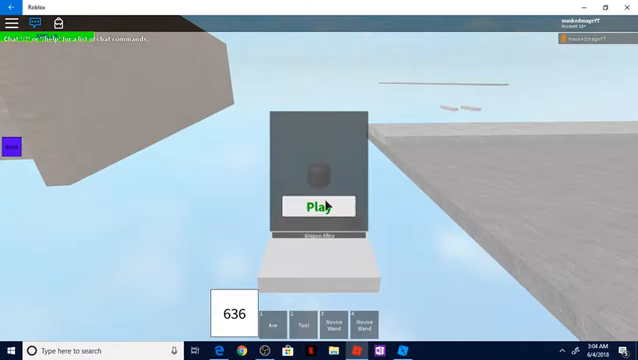
mouse_move(332, 210)
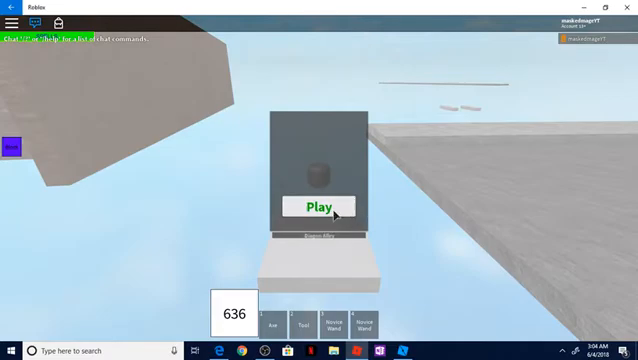
left_click(322, 204)
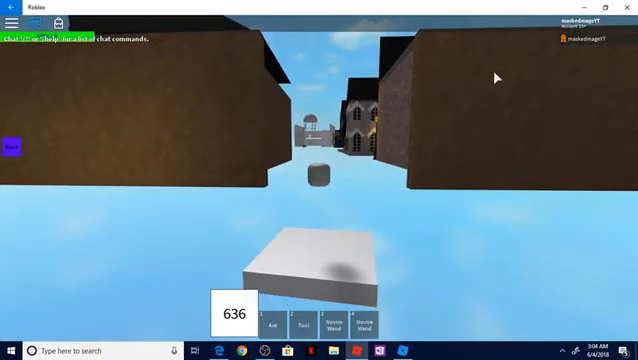
mouse_move(208, 330)
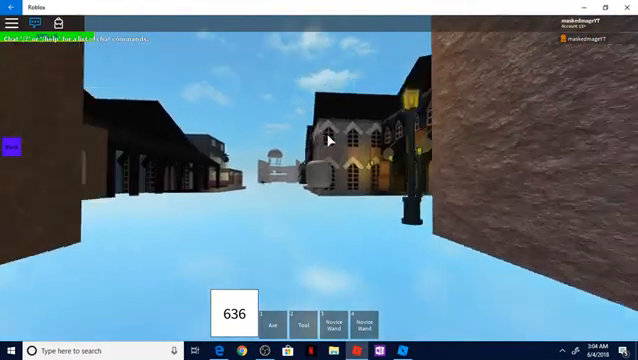
Switch back to Roblox Studio and select the LeaderBoard script in ServerScriptService
key("alt+tab")
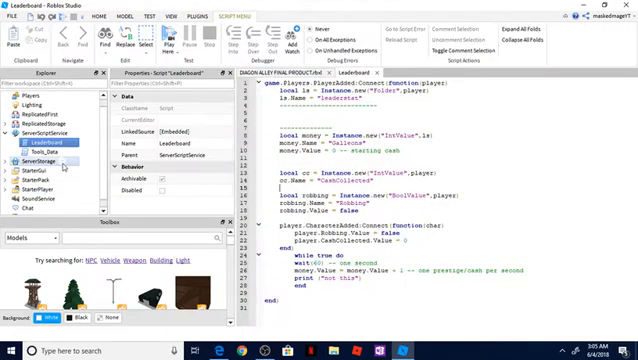
left_click(40, 156)
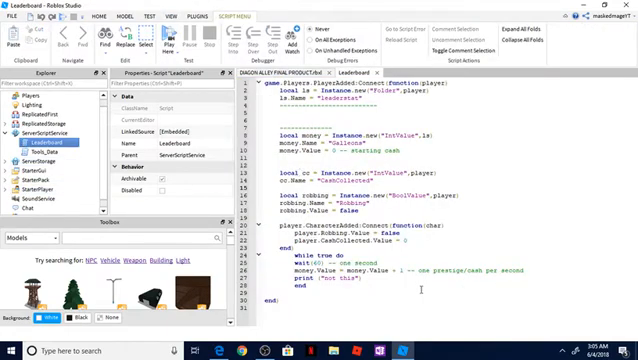